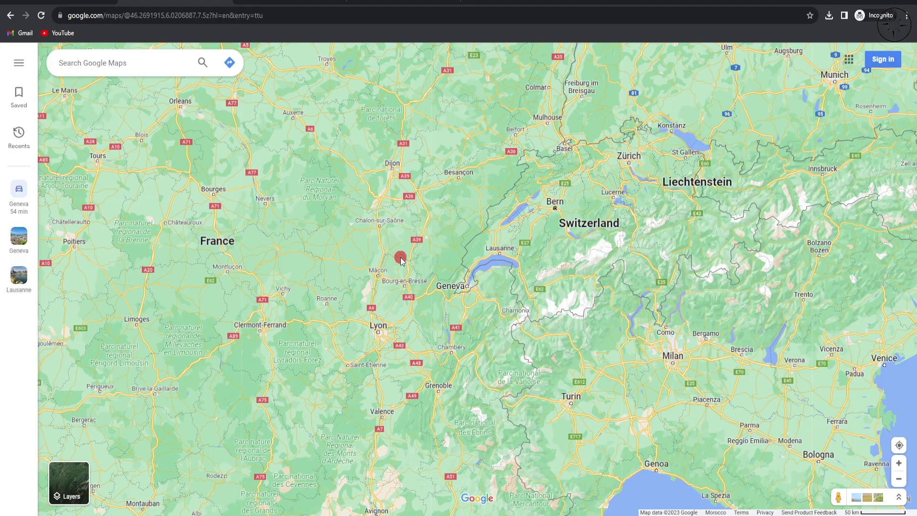
# Step: Search 'ge' and choose Geneva, Switzerland as the place
pyautogui.click(123, 63)
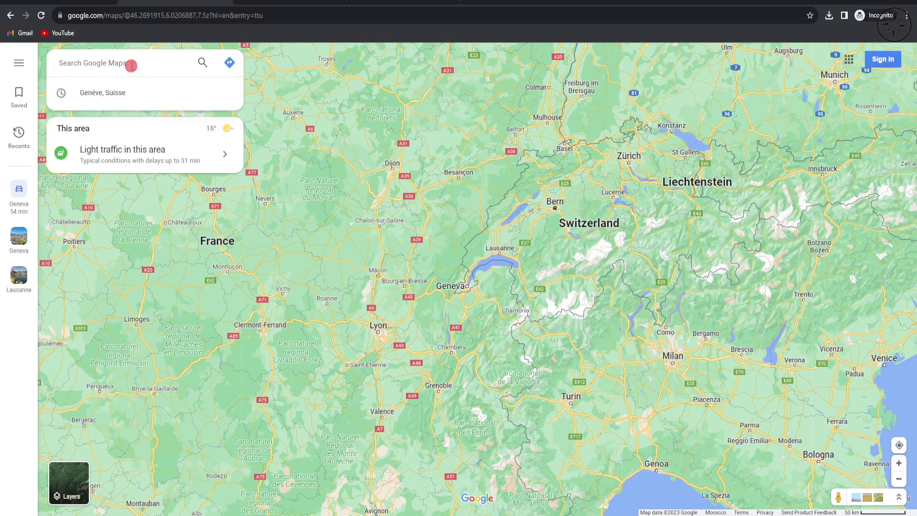
pyautogui.write('gene')
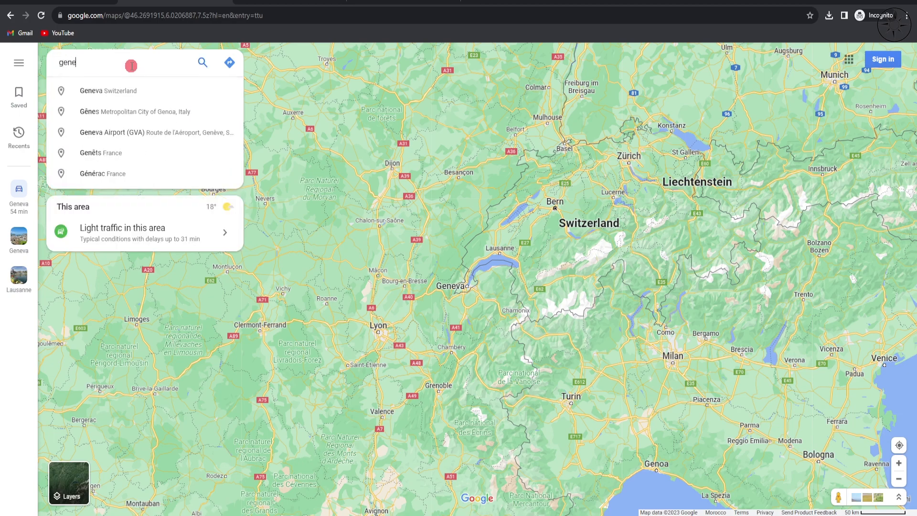
pyautogui.click(108, 91)
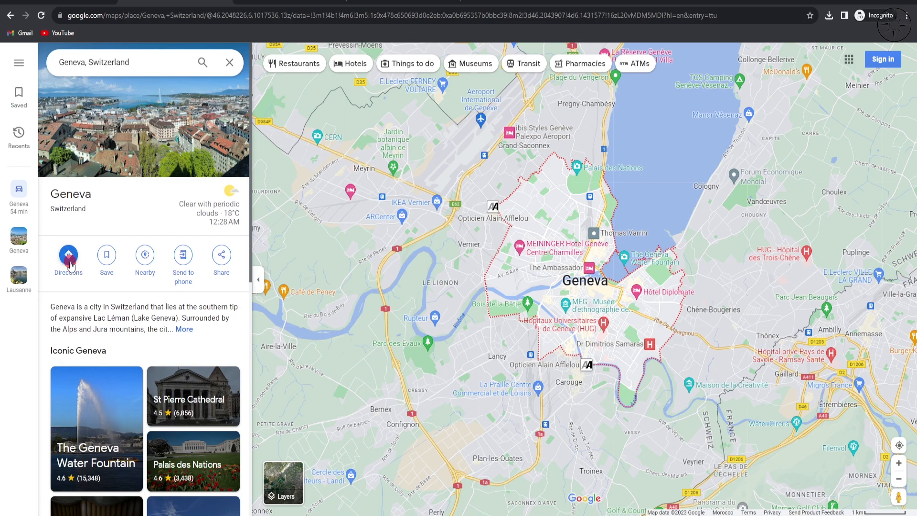
# Step: Request directions and set Lausanne, Switzerland as the starting point for the drive to Geneva
pyautogui.click(68, 257)
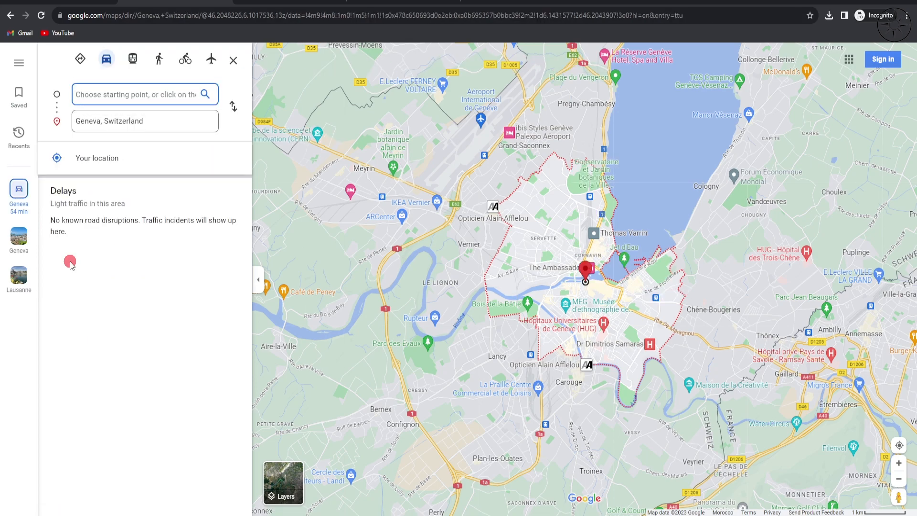
pyautogui.write('lausa')
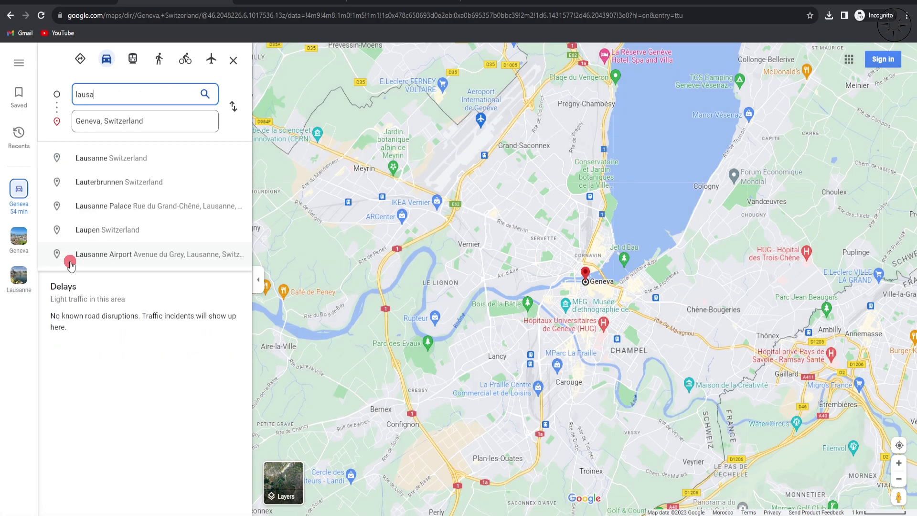
pyautogui.click(111, 157)
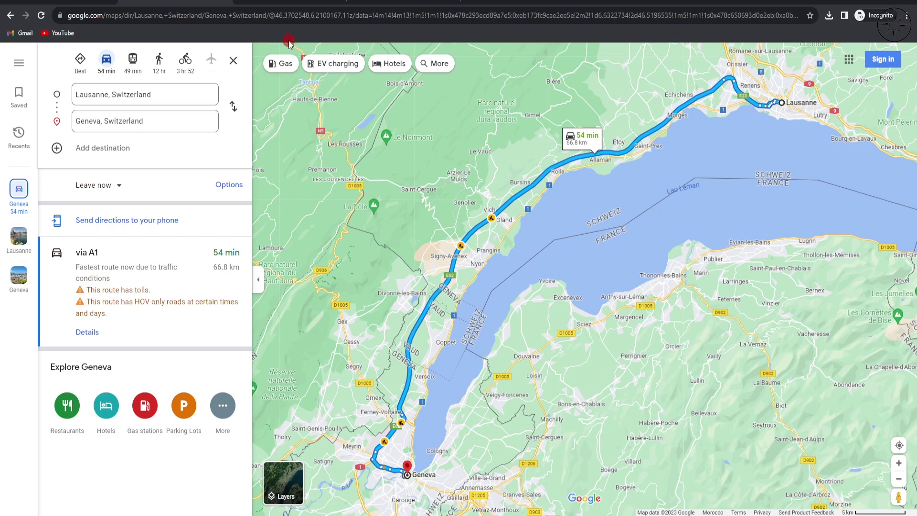
# Step: Search Google for 'maps to gpx' and reach the mapstogpx.com converter site
pyautogui.rightClick(283, 15)
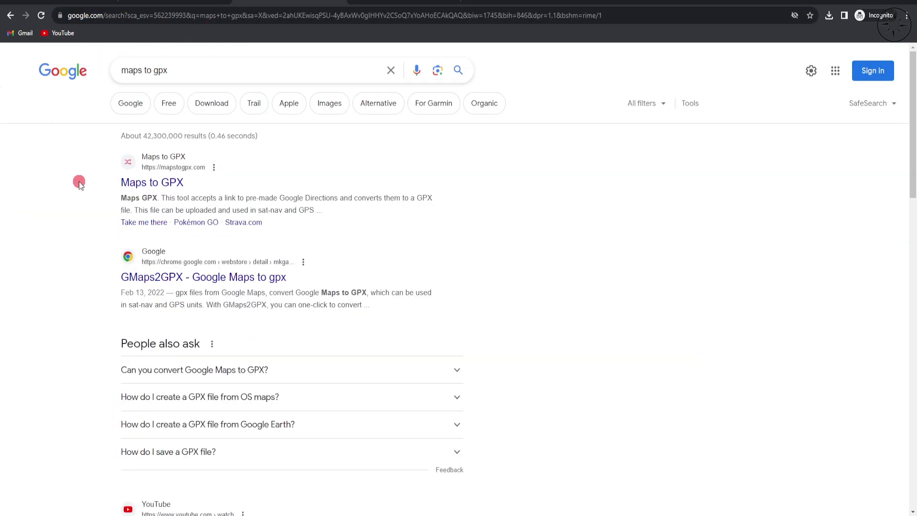
pyautogui.click(218, 70)
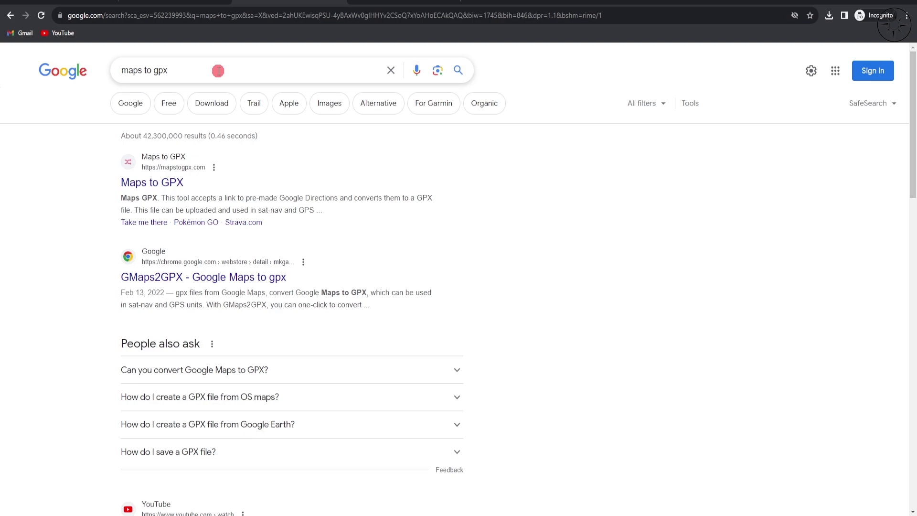
pyautogui.moveTo(92, 195)
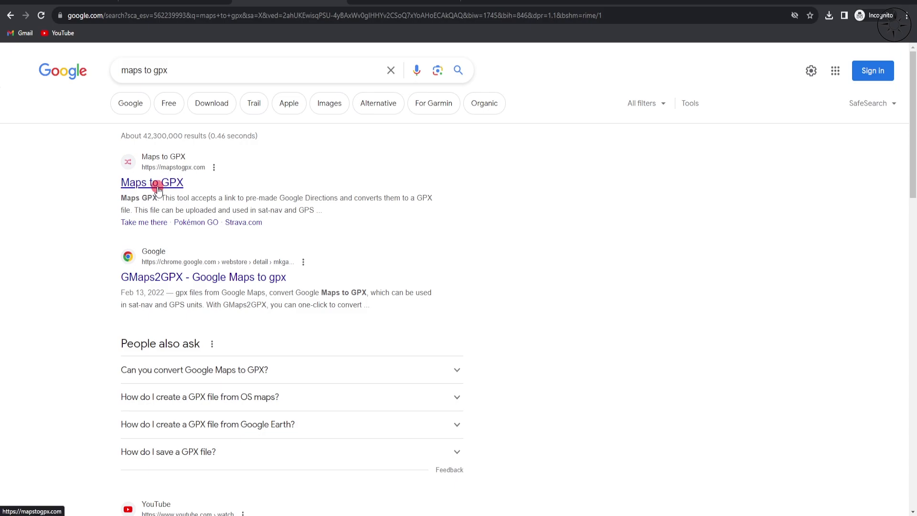
pyautogui.click(152, 181)
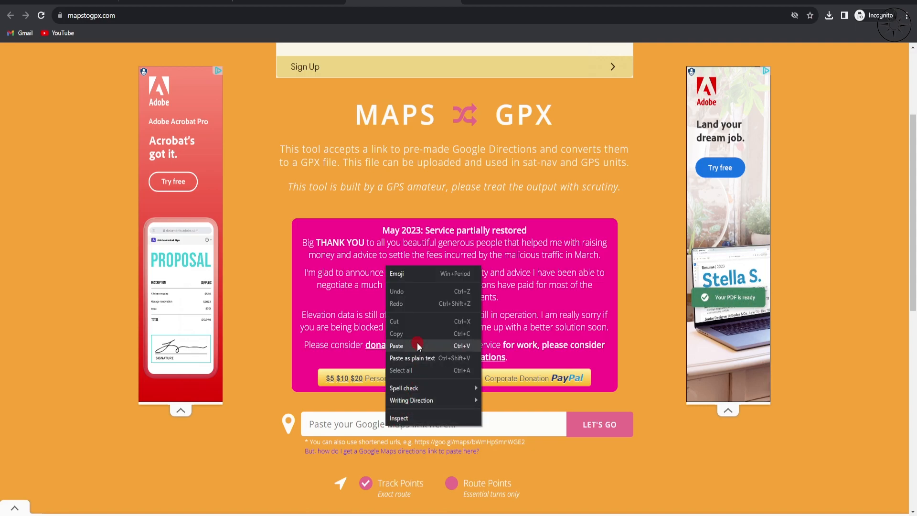
# Step: Paste the directions link, run the conversion and save the GPX file in the mapstogpx folder
pyautogui.click(396, 346)
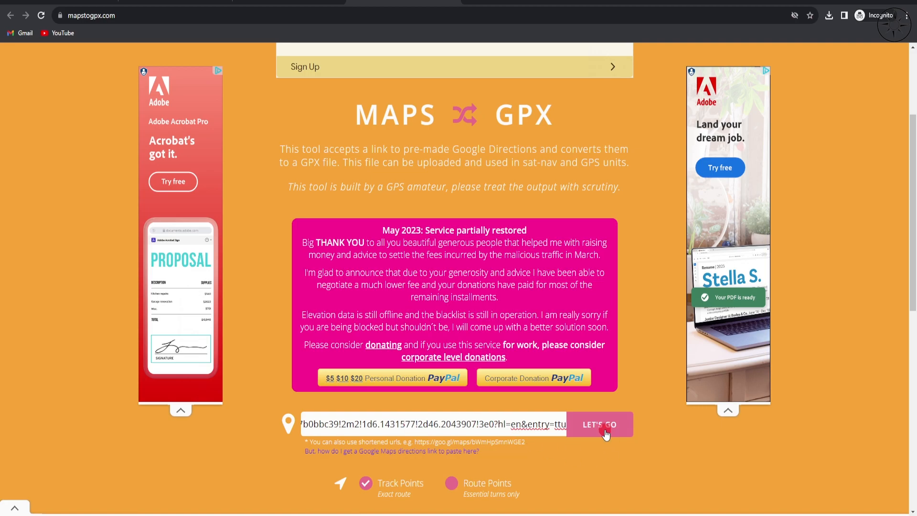
pyautogui.click(598, 423)
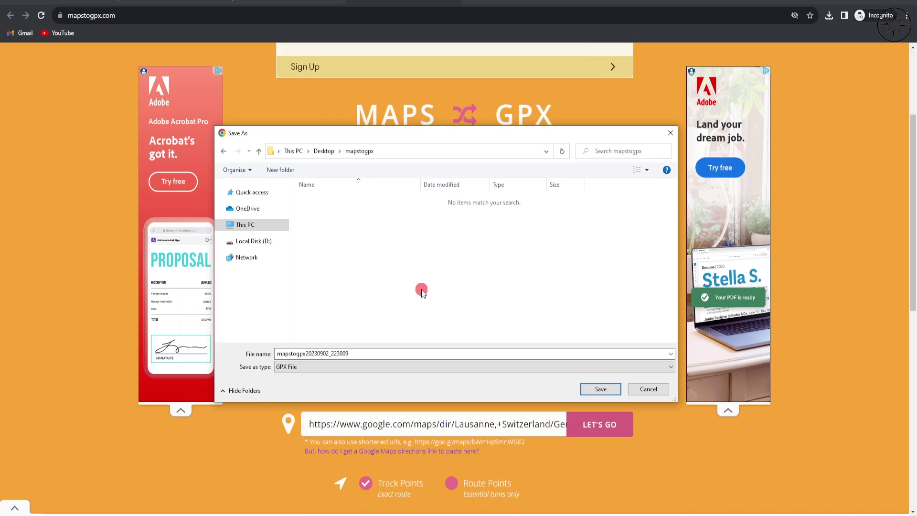
pyautogui.click(364, 354)
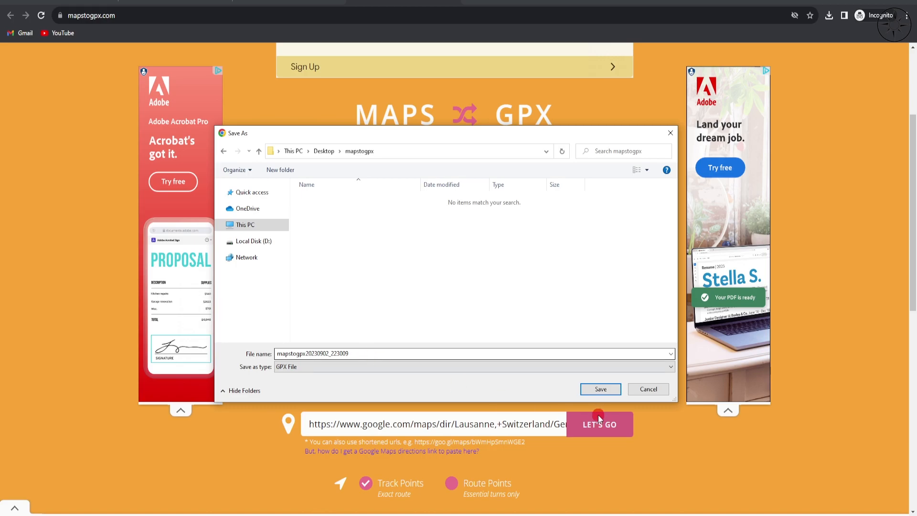
pyautogui.click(600, 389)
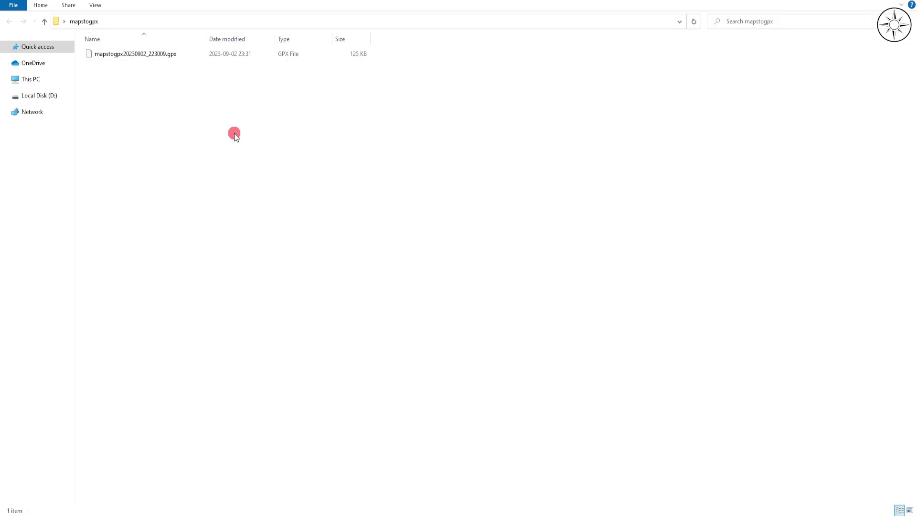
pyautogui.moveTo(231, 127)
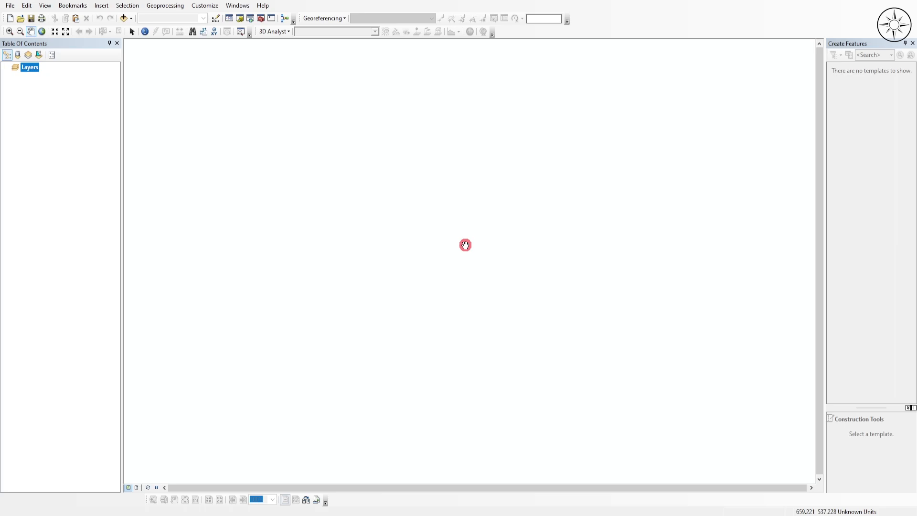
# Step: Search ArcMap for 'gpx' to find the GPX To Features conversion tool
pyautogui.click(250, 18)
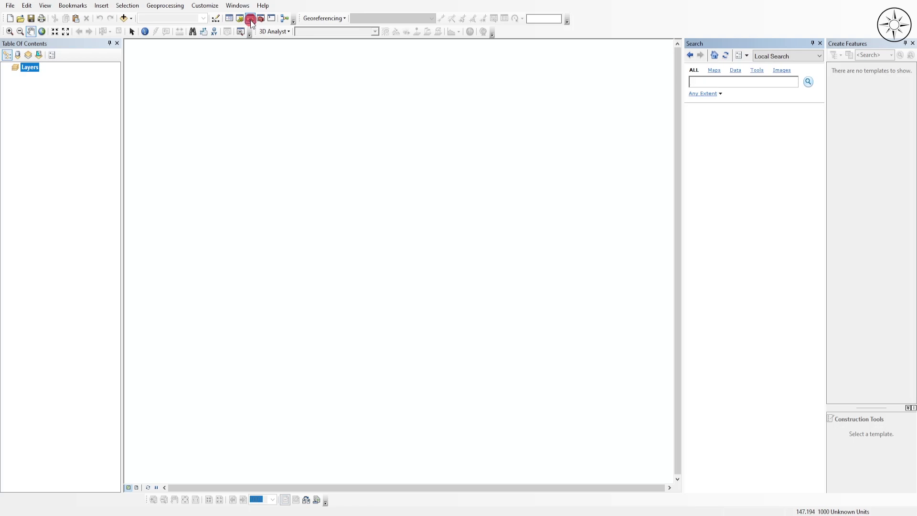
pyautogui.write('gpx')
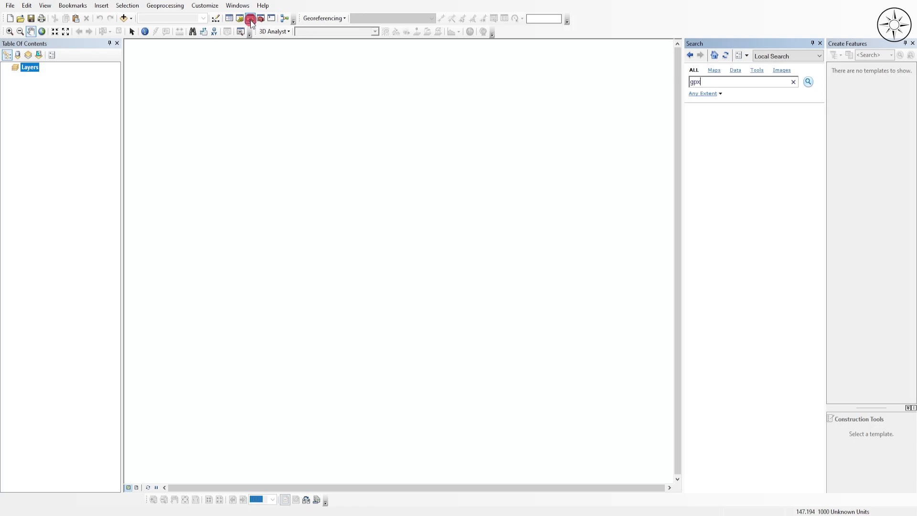
pyautogui.click(808, 81)
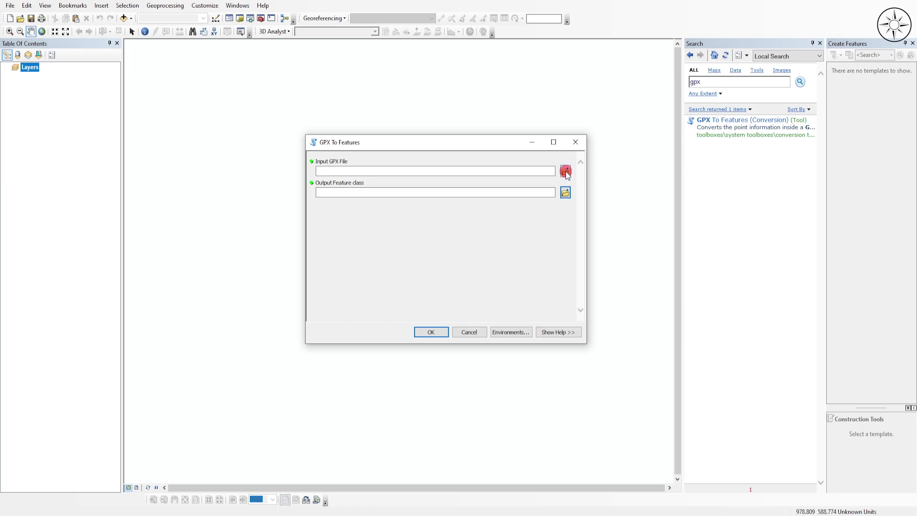
# Step: Run GPX To Features on mapstogpx20230902_223009.gpx with the default output feature class
pyautogui.click(564, 170)
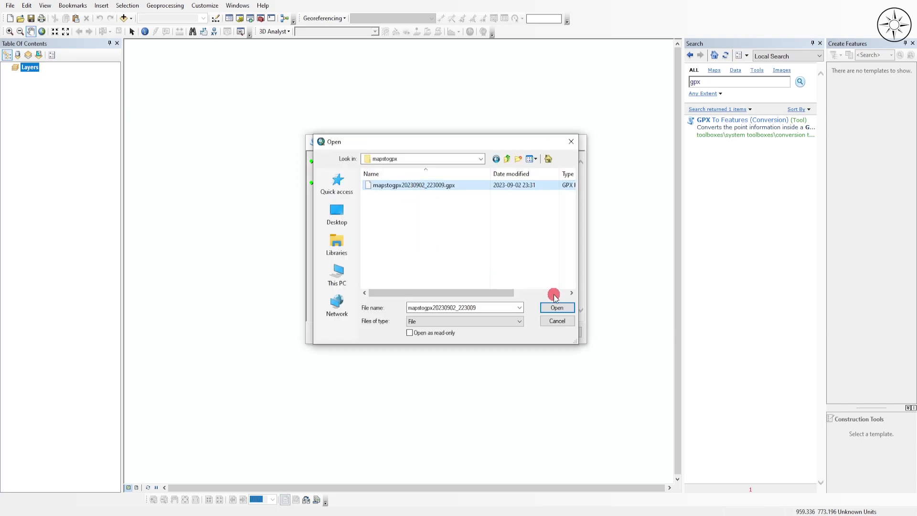
pyautogui.click(556, 307)
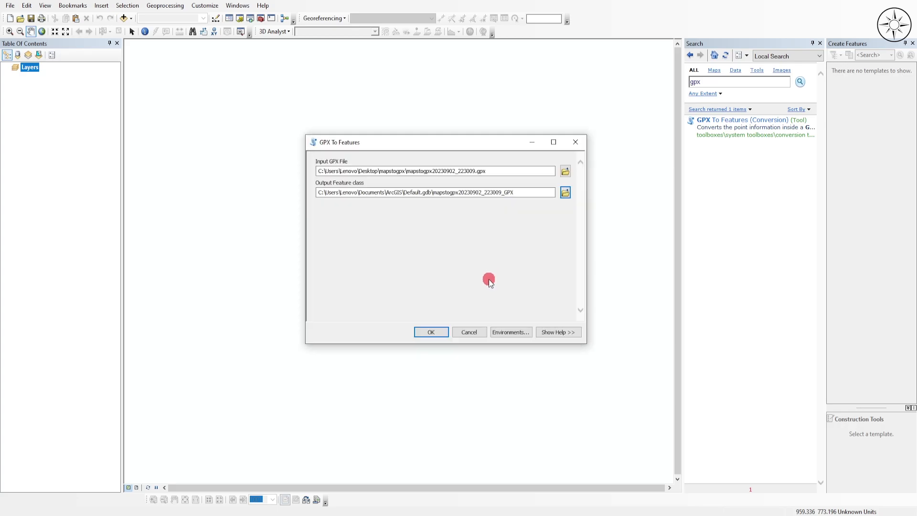
pyautogui.click(430, 331)
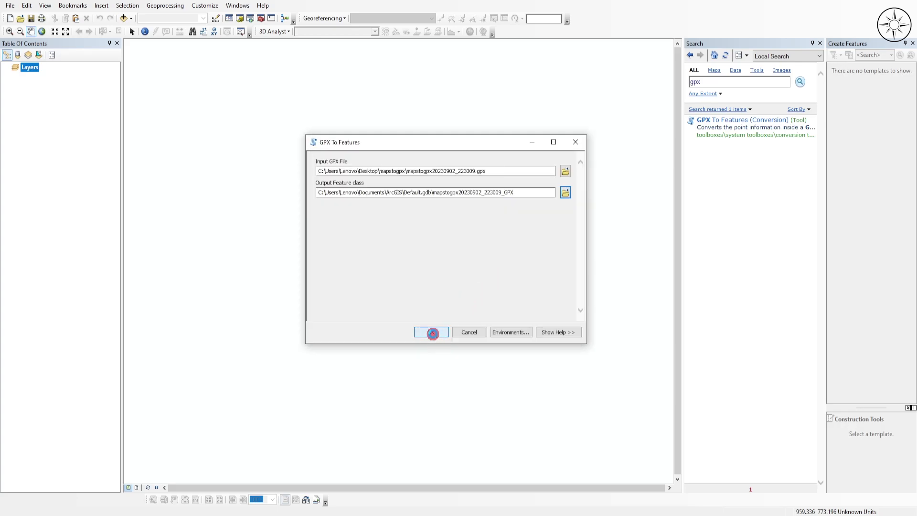
pyautogui.click(431, 331)
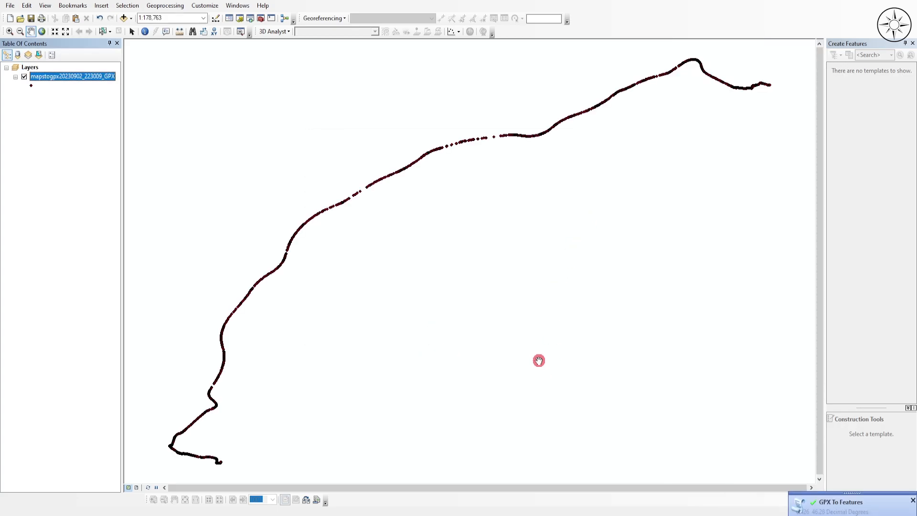